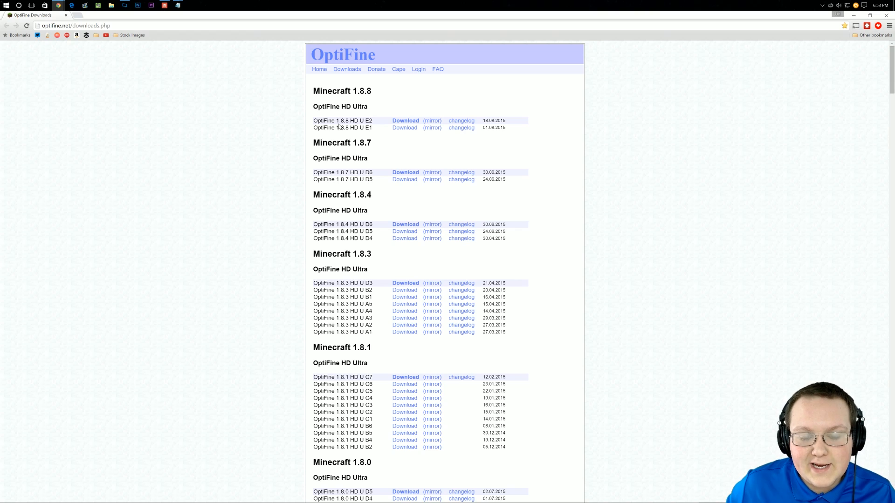
Step: Download the OptiFine 1.8.8 HD U E2 jar from optifine.net and keep it
left_click(405, 120)
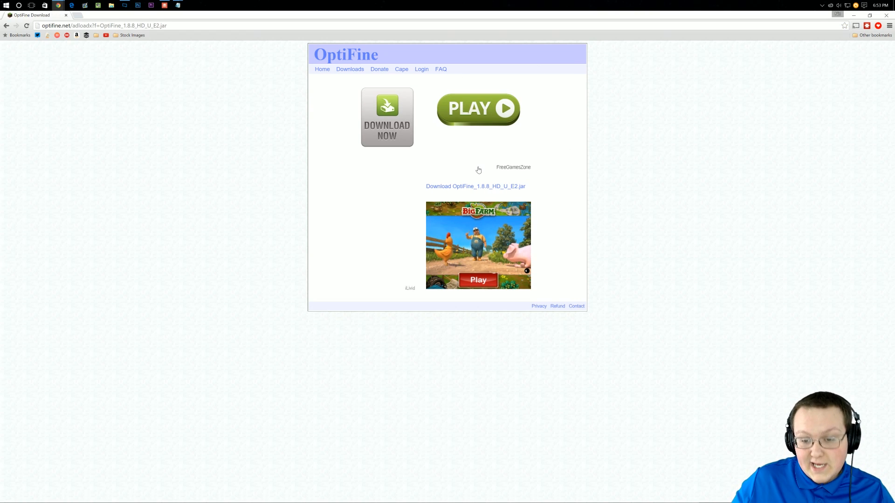
mouse_move(451, 189)
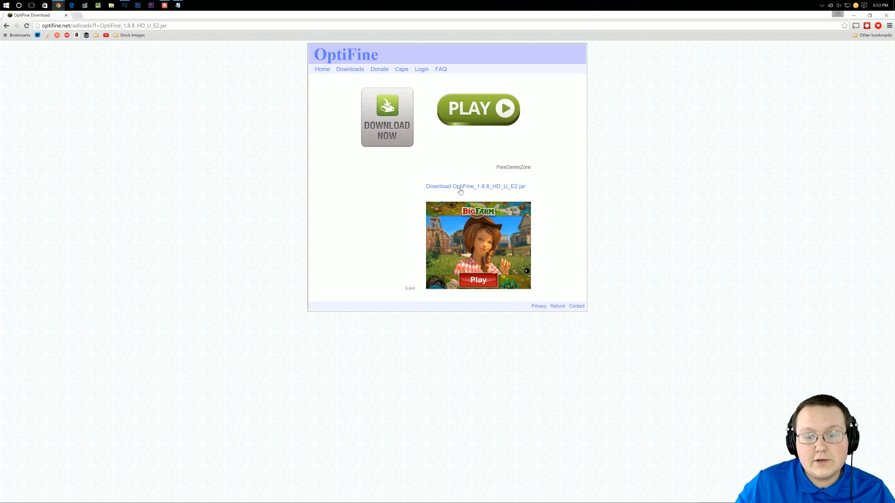
left_click(475, 186)
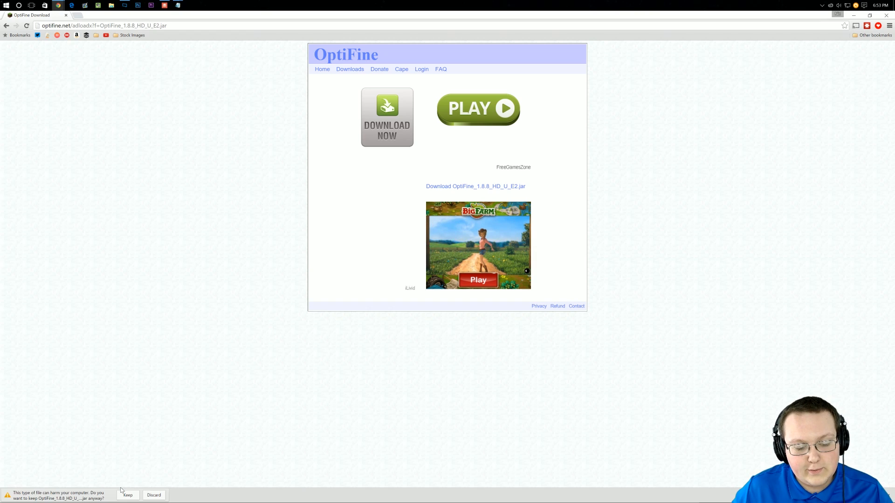
left_click(128, 493)
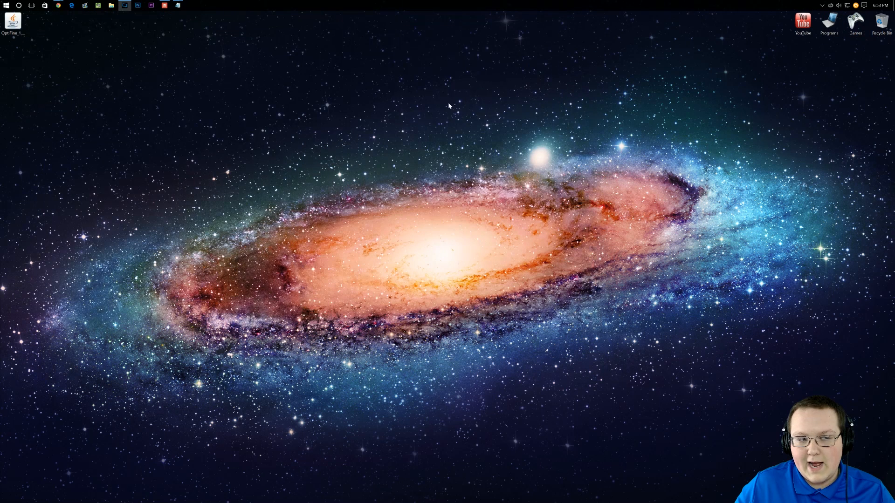
Step: Move OptiFine_1.8.8_HD_U_E2 from Downloads onto the desktop's top centre
left_click_drag(11, 20, 381, 94)
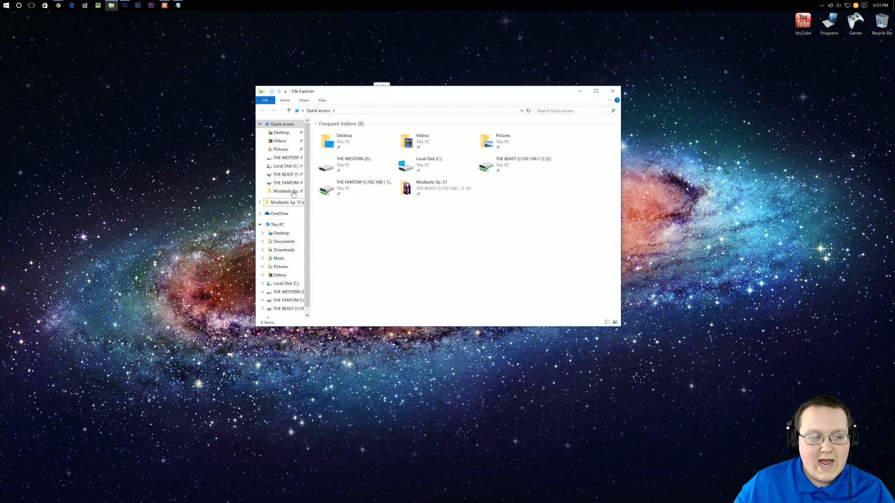
left_click(283, 250)
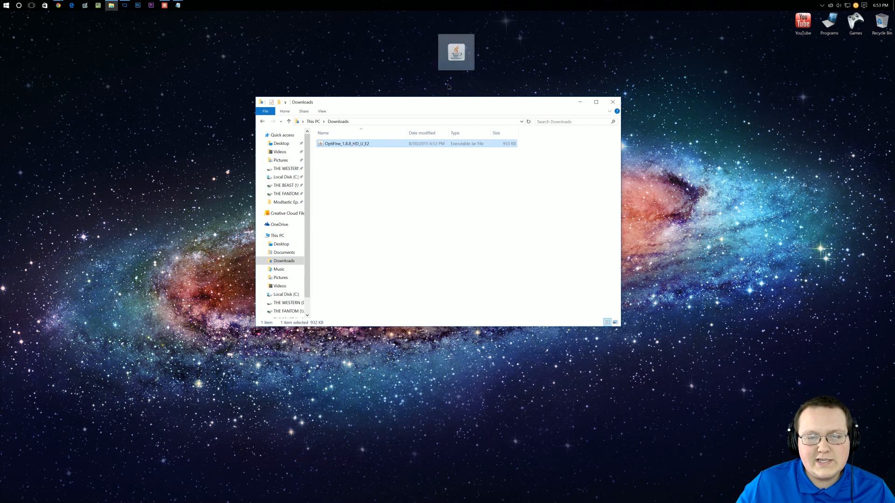
left_click(613, 101)
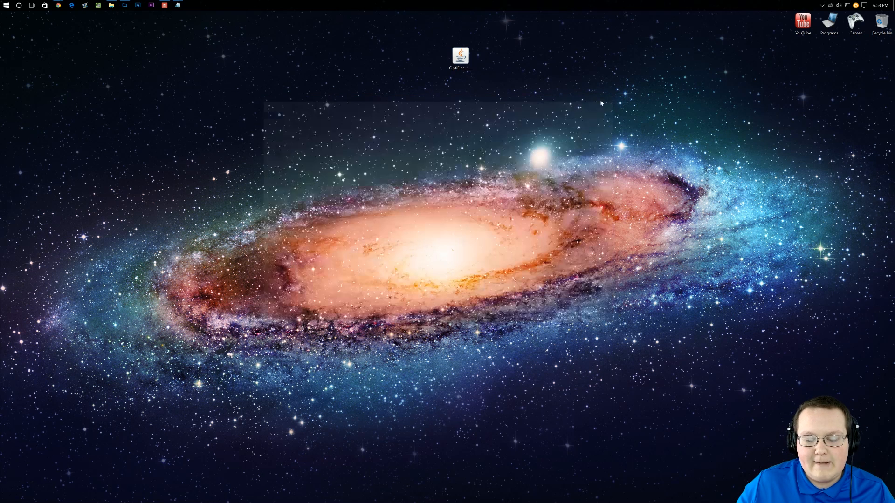
left_click_drag(461, 56, 434, 96)
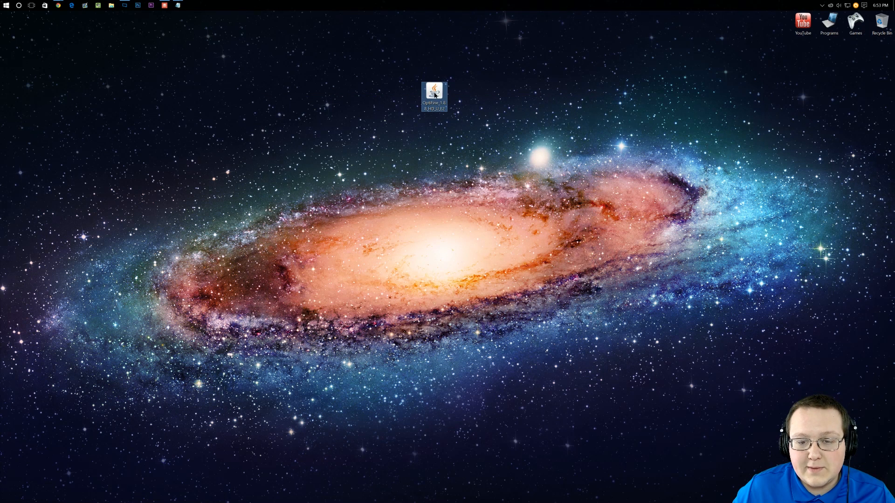
Step: Run the OptiFine jar with Java and install OptiFine for Minecraft 1.8.8
right_click(434, 95)
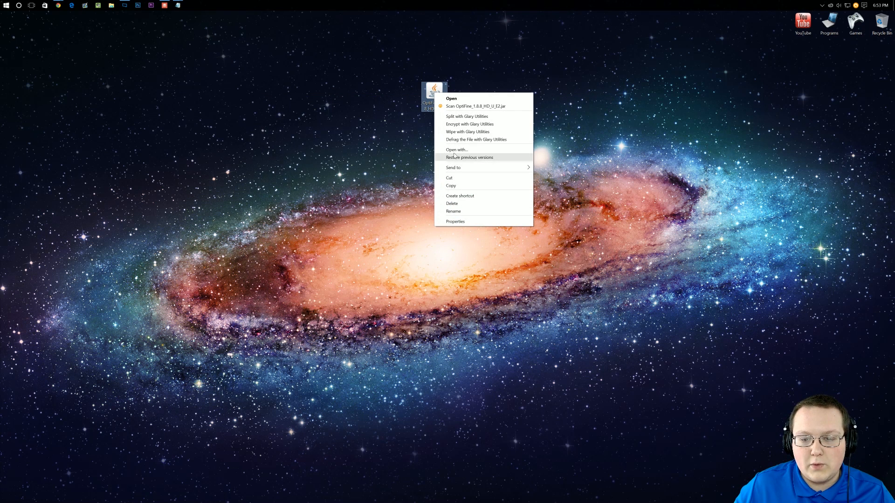
left_click(457, 149)
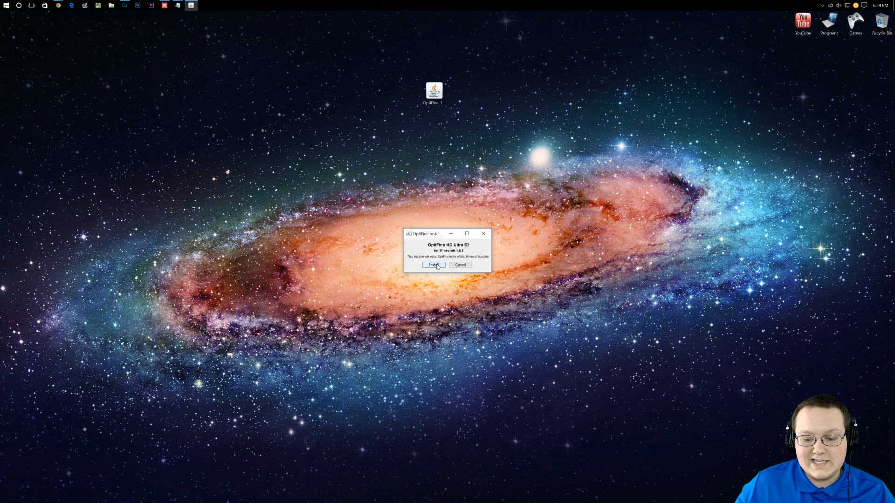
left_click(432, 265)
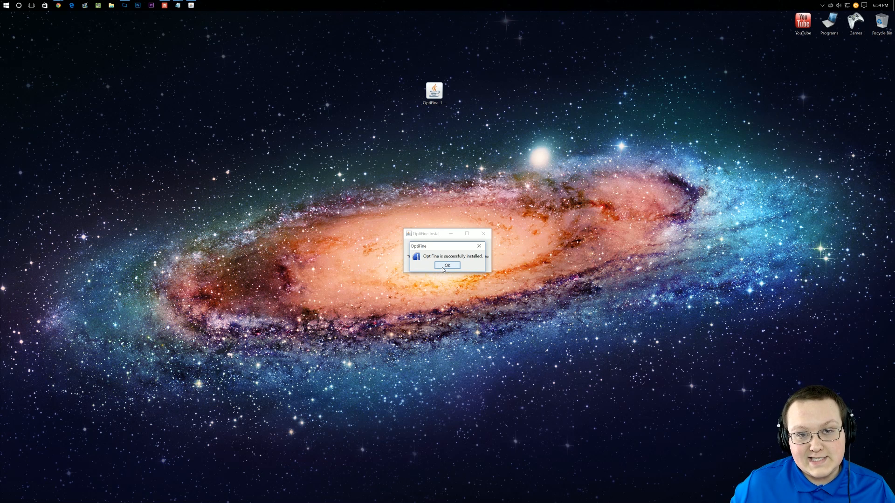
left_click(447, 265)
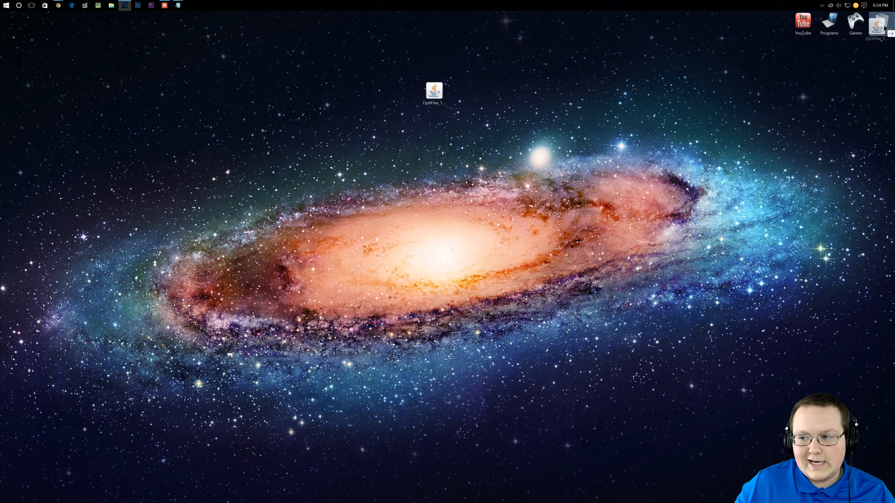
Step: Launch the Minecraft shortcut from the Games folder and dismiss the File In Use warning
double_click(854, 22)
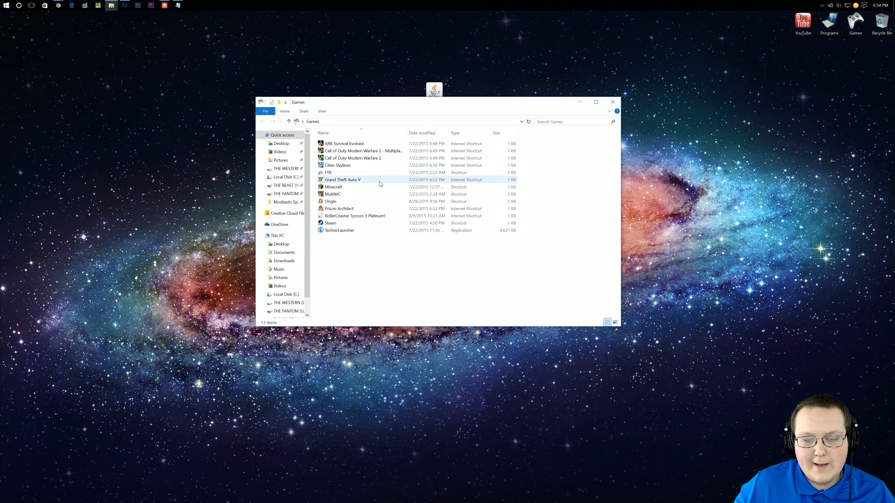
left_click(333, 186)
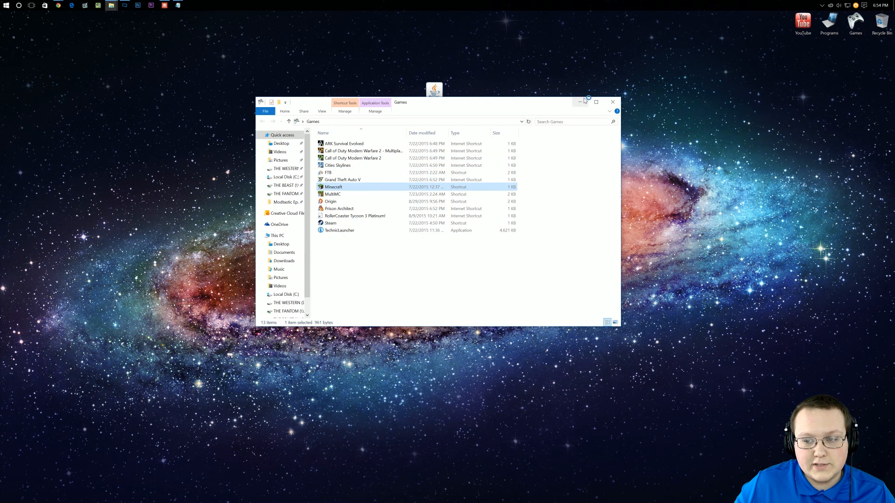
double_click(333, 188)
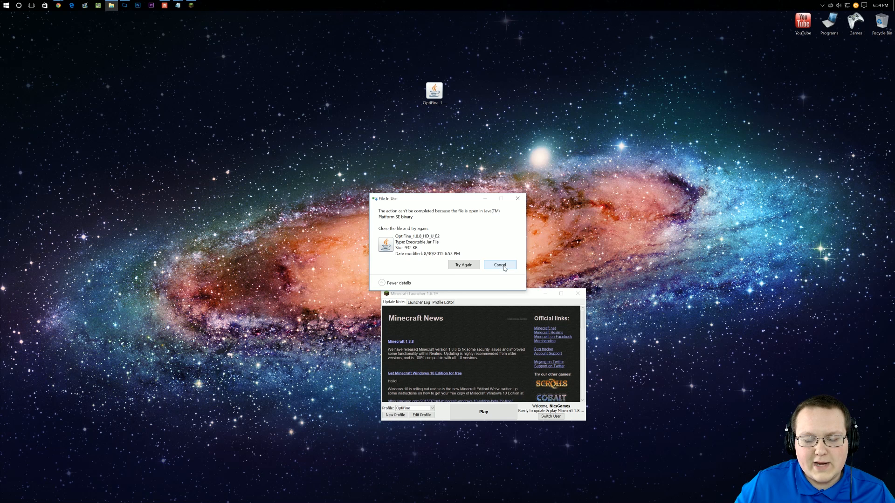
left_click(499, 265)
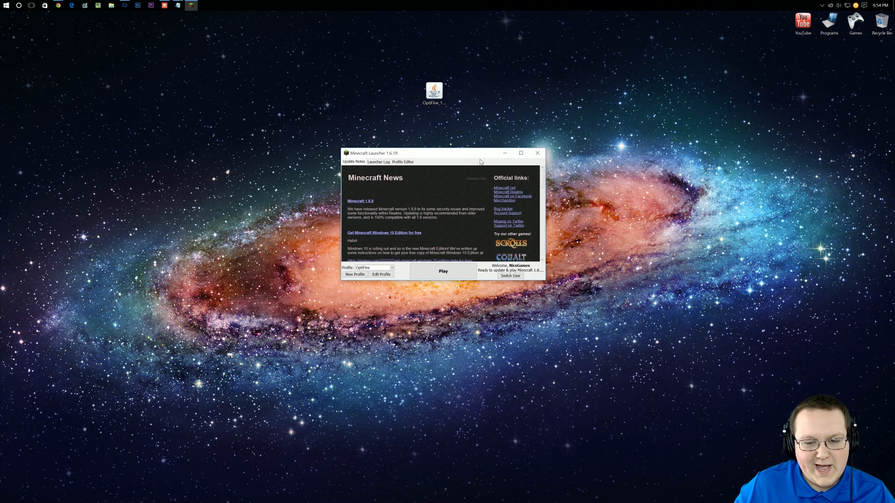
mouse_move(478, 232)
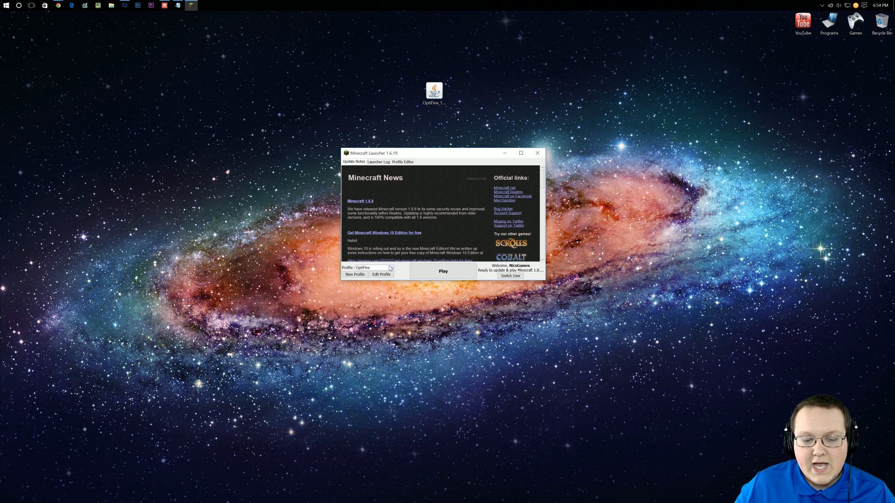
Step: Set the NicoGames profile to version release 1.8.8-OptiFine_HD_U_E2 and save it
left_click(391, 268)
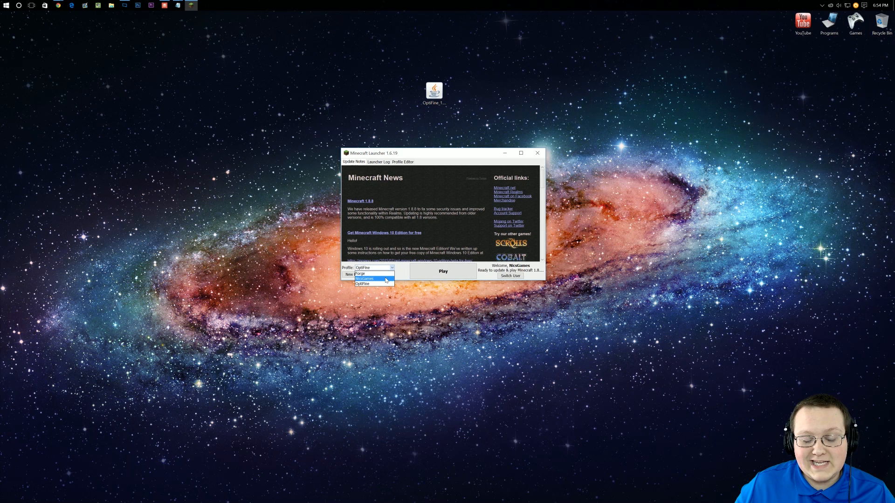
left_click(402, 162)
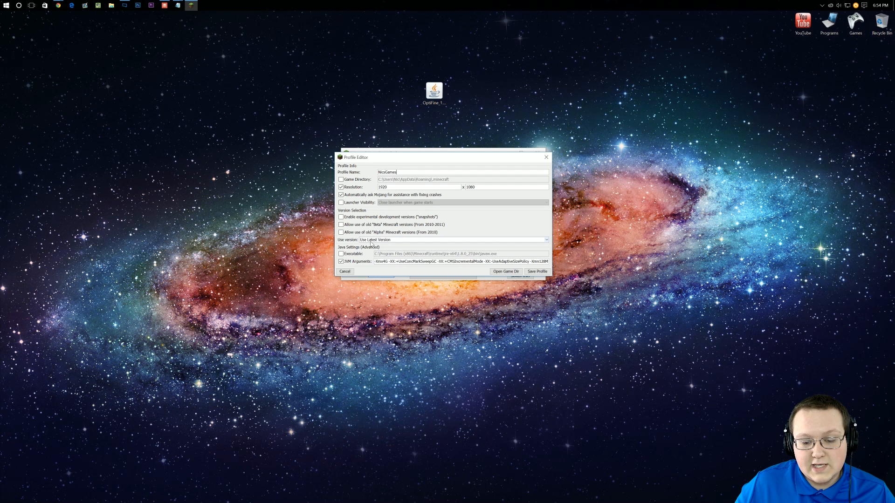
left_click(543, 240)
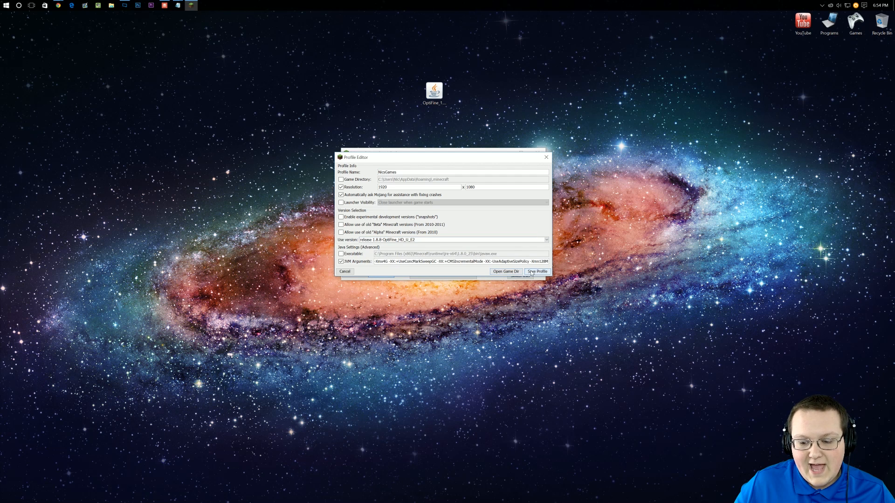
left_click(537, 271)
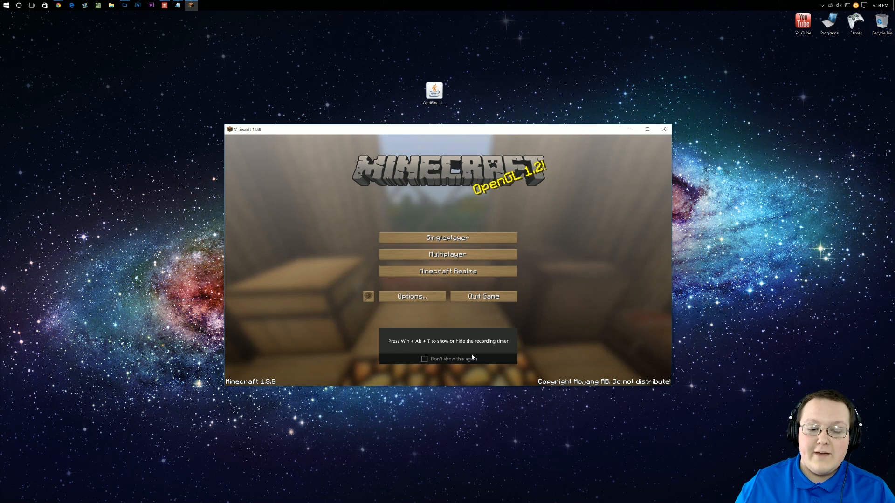
Step: Turn all animations off under Options > Video Settings > Animations
left_click(410, 296)
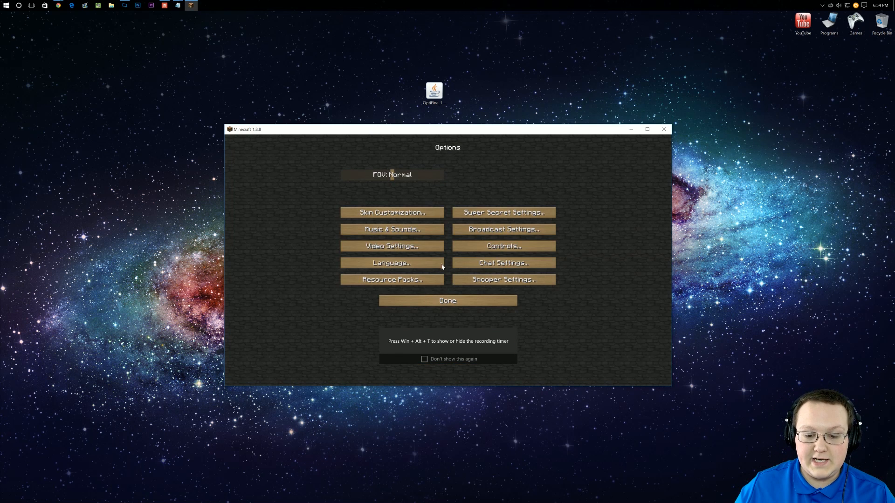
left_click(391, 246)
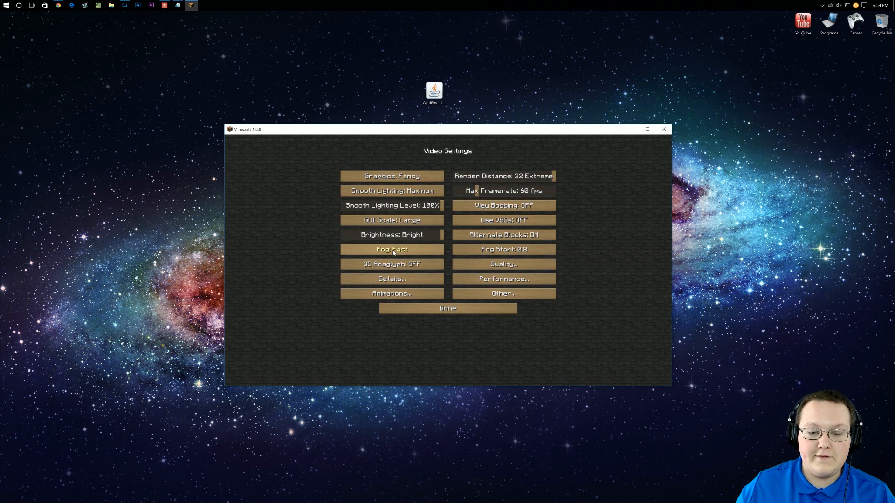
mouse_move(429, 280)
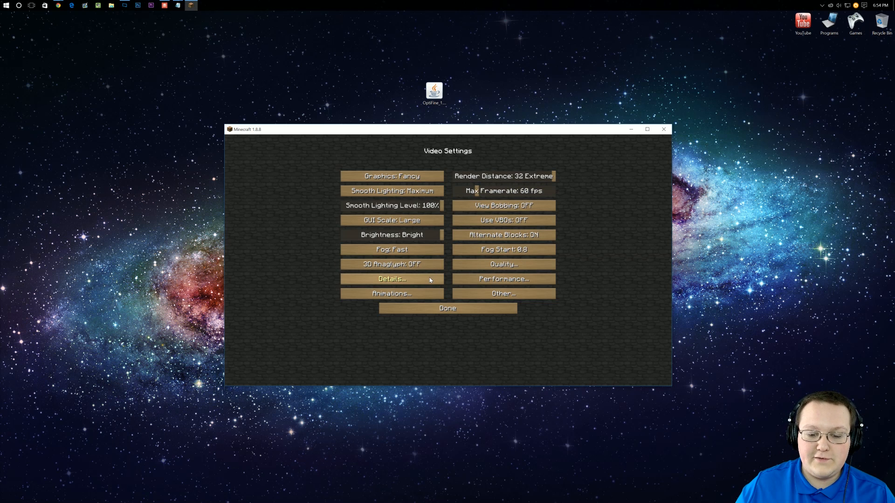
left_click(391, 293)
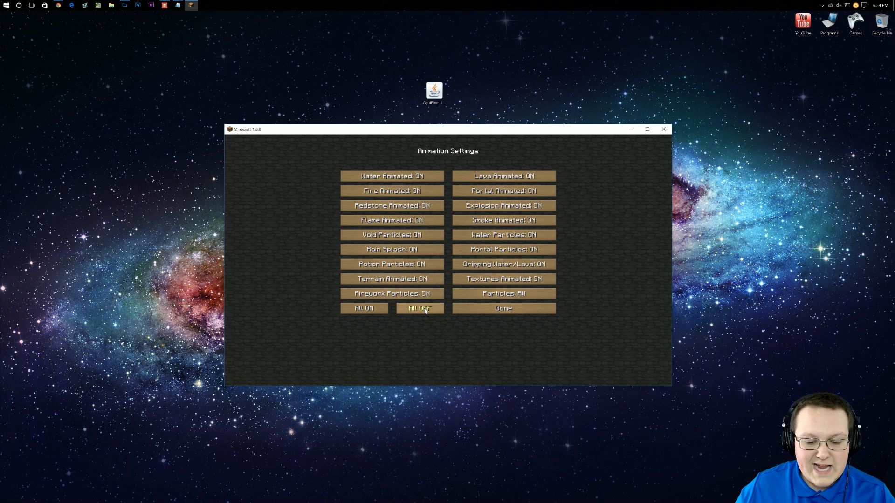
left_click(503, 308)
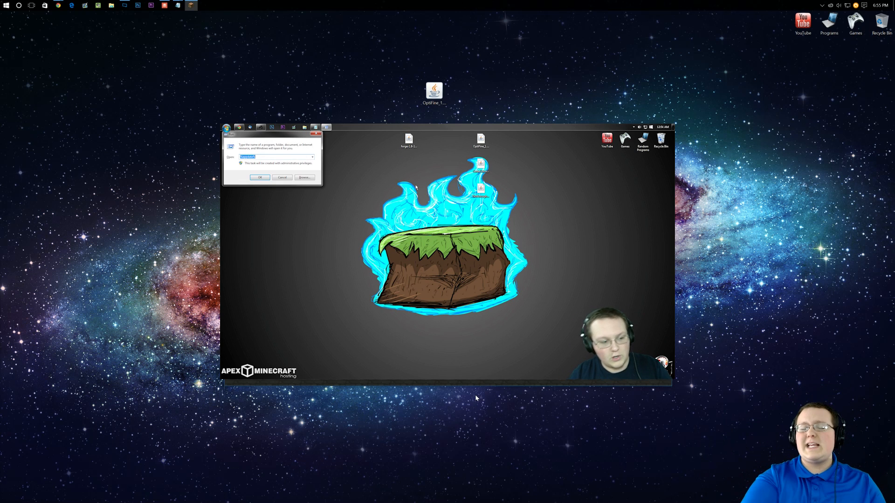
Step: Open the Downloads folder by running 'download' from the Run prompt
type("download")
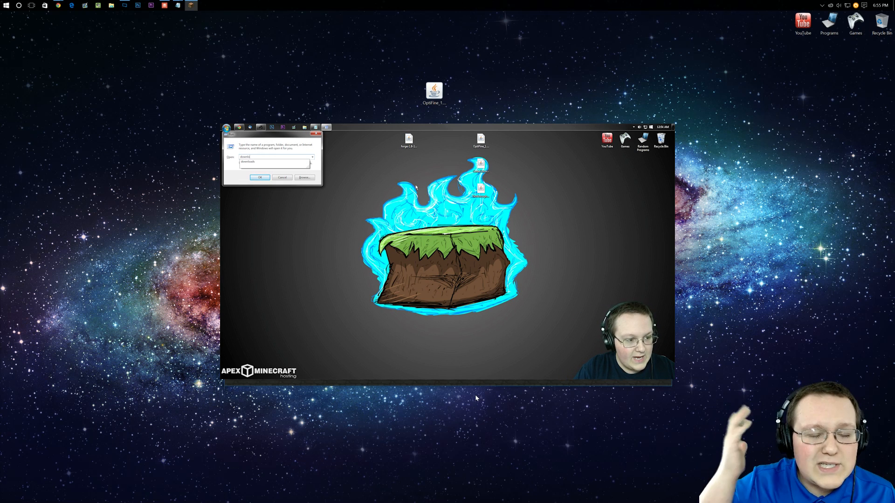
left_click(259, 178)
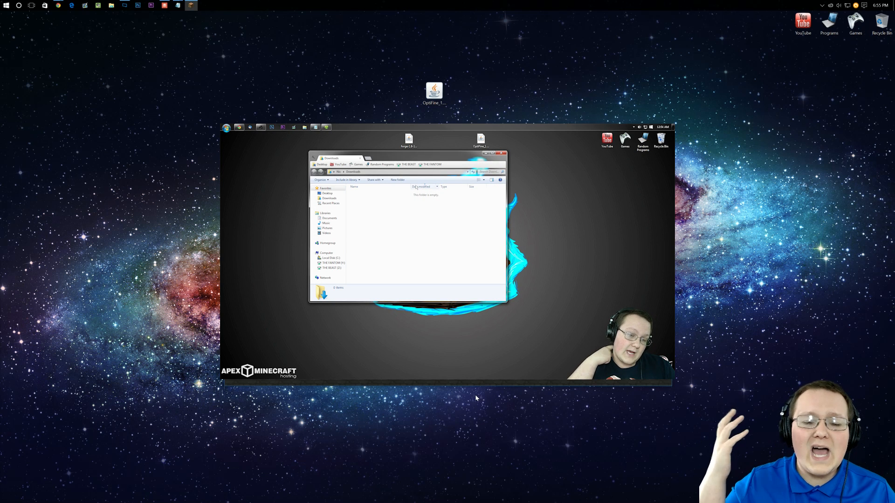